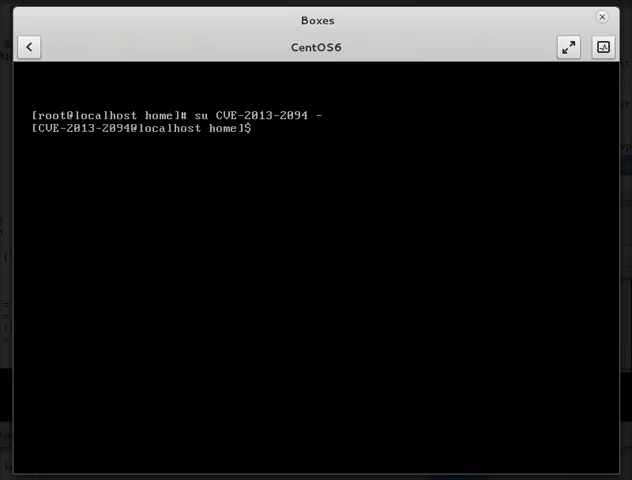
Step: Page through ./semtext.c with less from the home directory, then clear the terminal
type("cd ~")
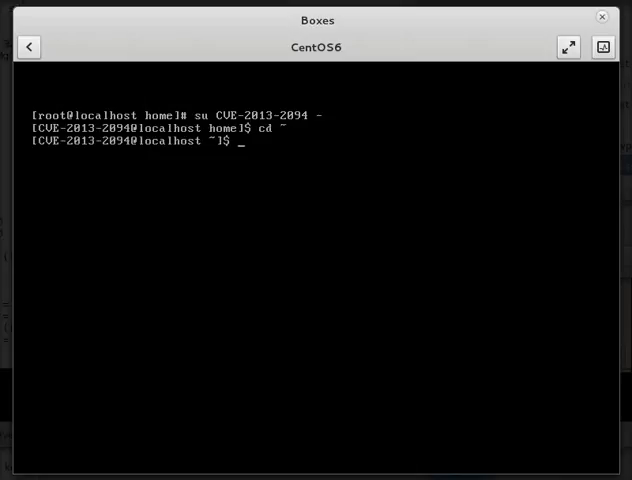
type("less ./semtext.c")
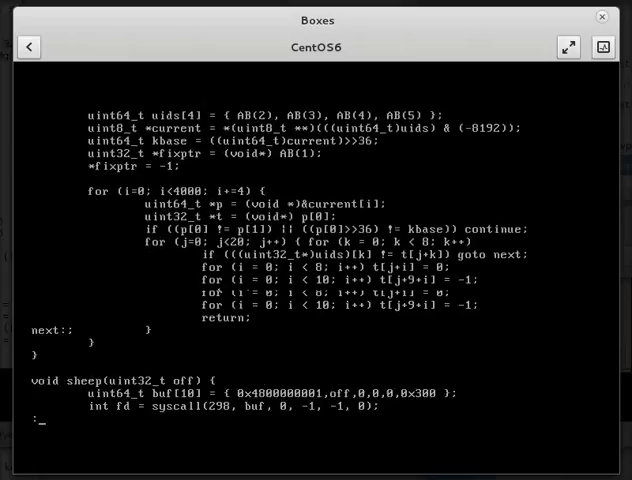
scroll("down", 3)
type("clear")
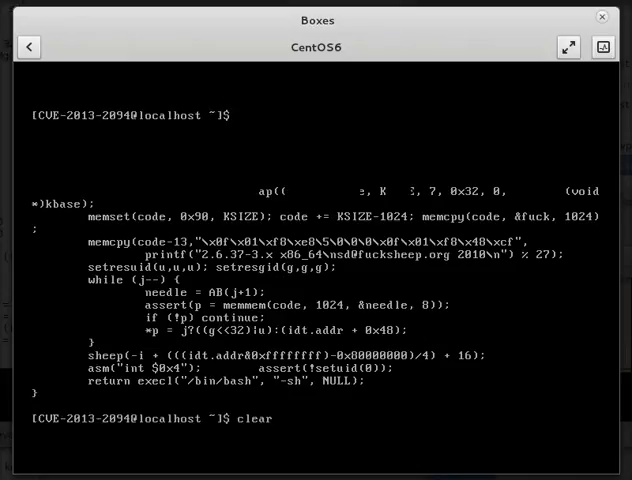
key("Return")
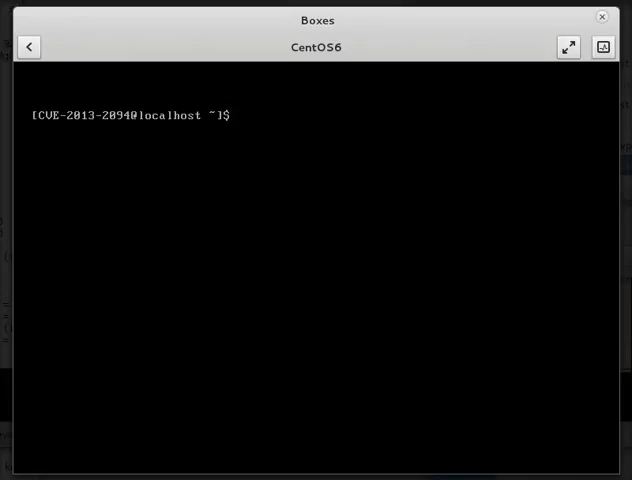
Step: Compile semtext.c with gcc -O2, run ./a.out, and confirm uid 0 and Permissive SELinux
type("gcc -O2 ./semtext.c")
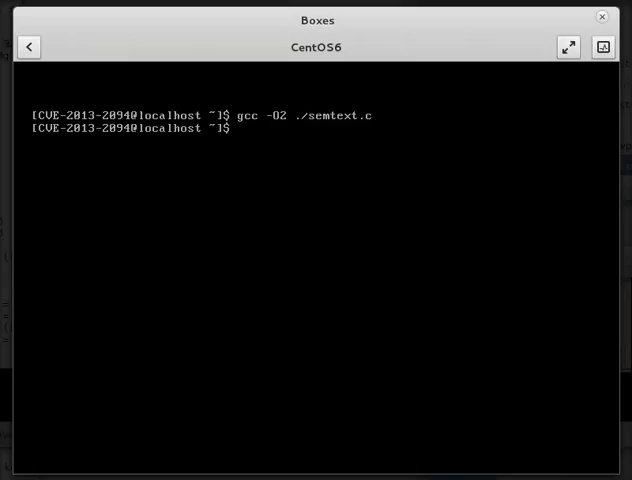
type("./a.out")
type("i")
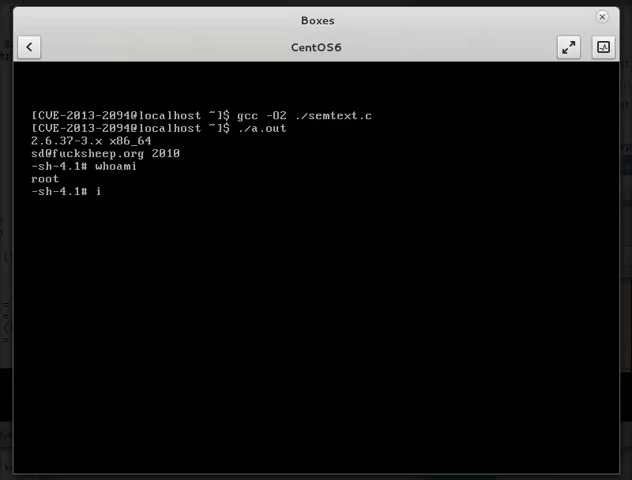
type("d")
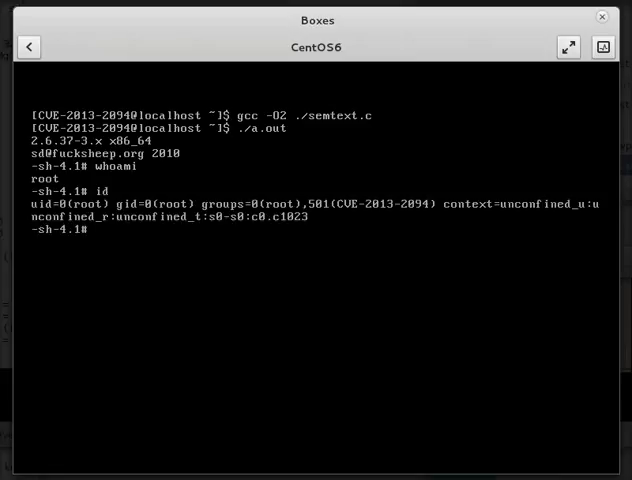
type("getenforce")
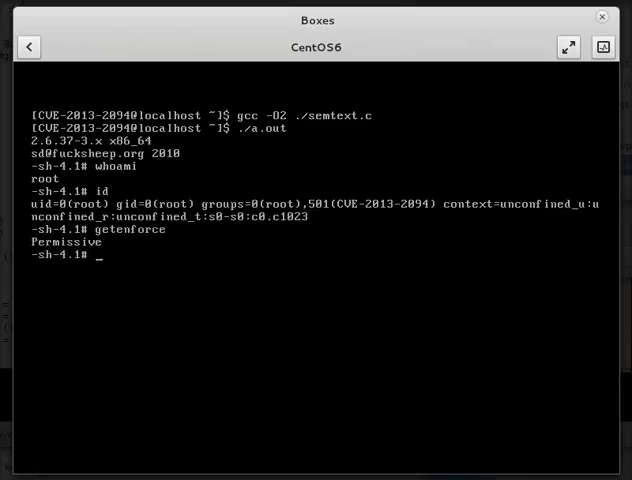
Step: Switch SELinux to Enforcing with setenforce 1 and verify with getenforce
type("setenfro")
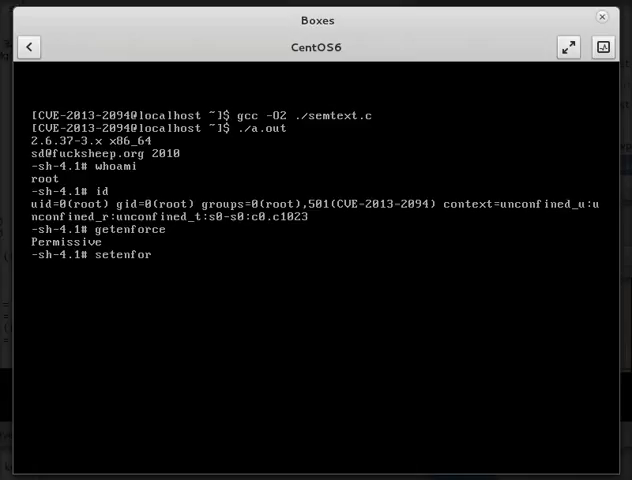
key("Return")
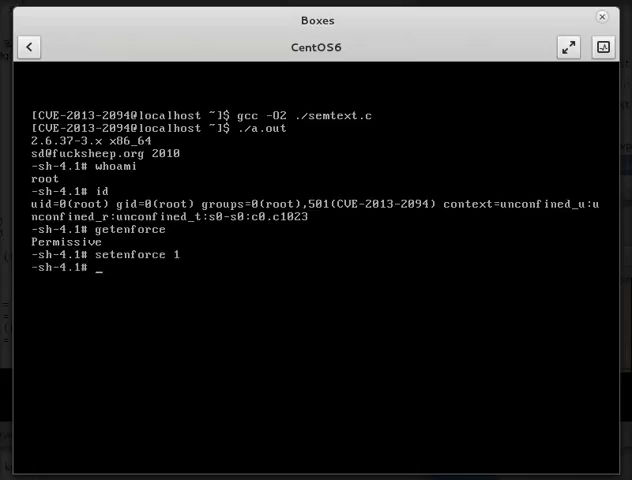
type("getenforce")
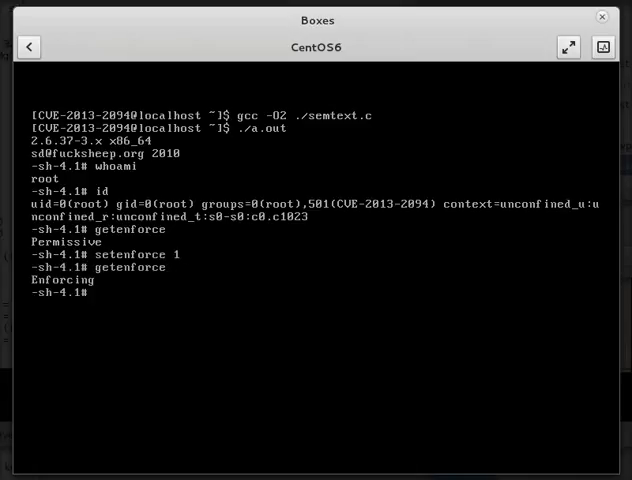
Step: Log out of the root shell, rerun ./a.out for root again, and reboot the guest
type("logout")
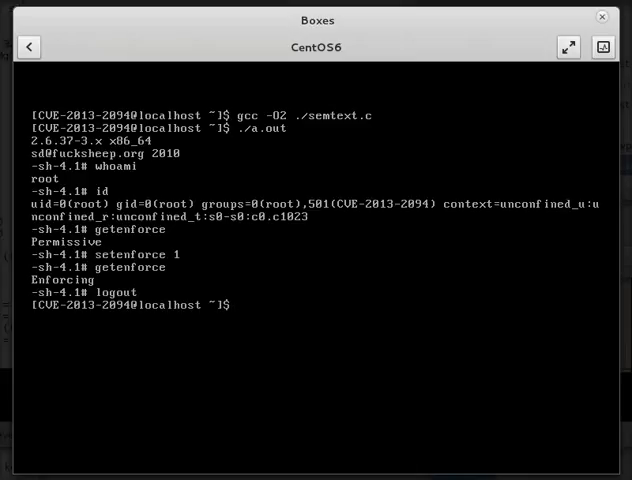
type("./a.out")
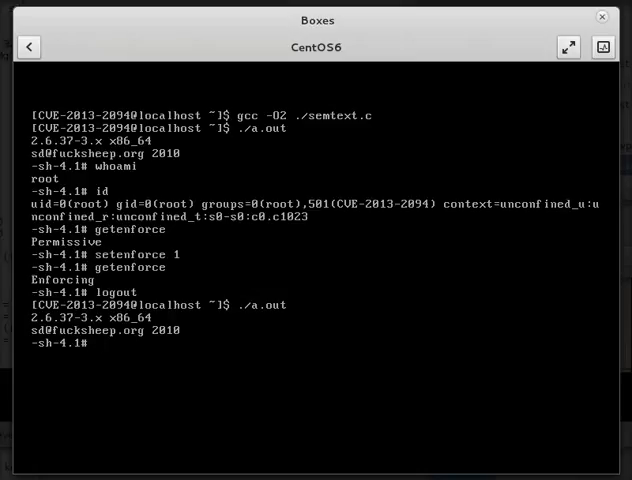
type("reboot")
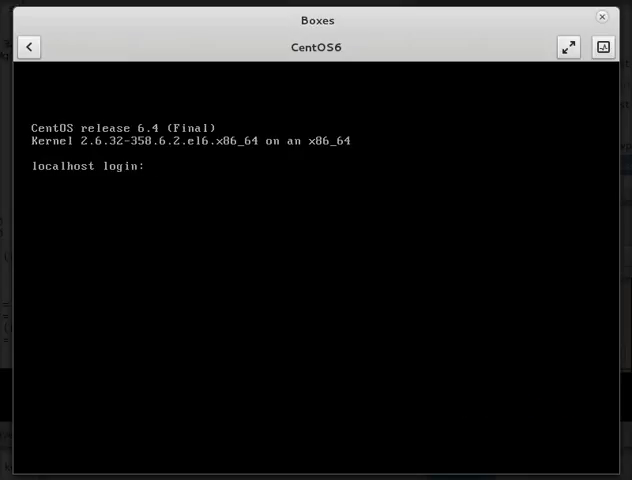
Step: Log in as root, become CVE-2013-2094, and watch ./a.out abort even after recompiling
type("root")
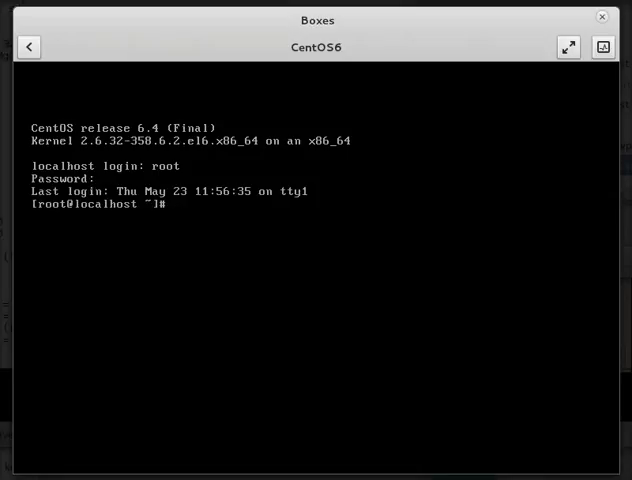
type("su CVE-2013-2094 -")
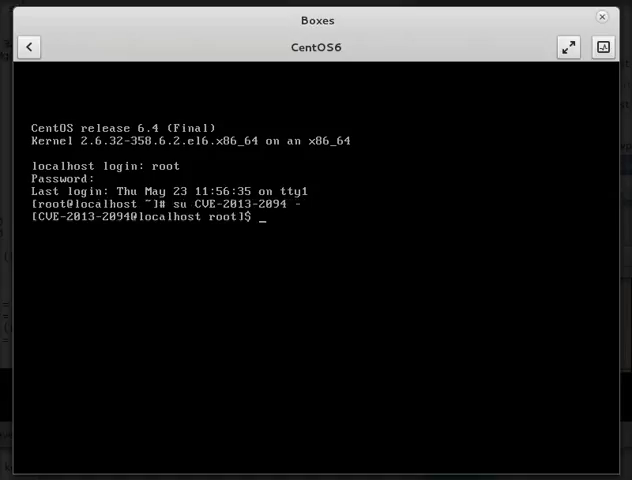
type("./a.out")
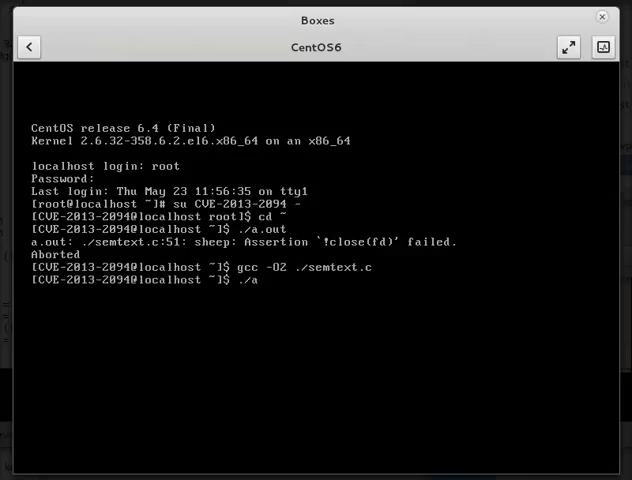
key("Return")
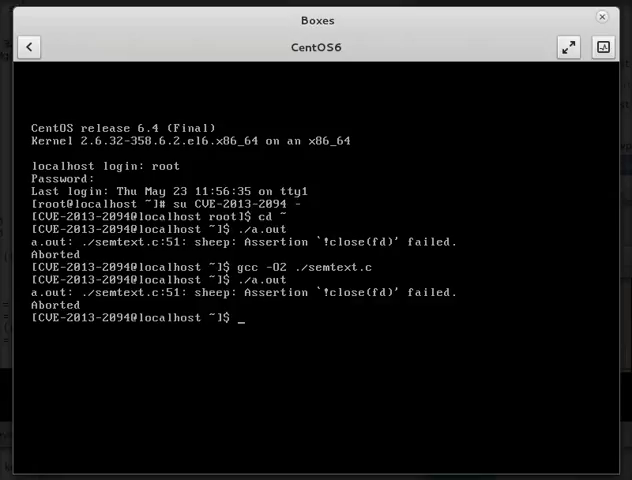
Step: Reboot the guest back to its boot menu
type("reboot")
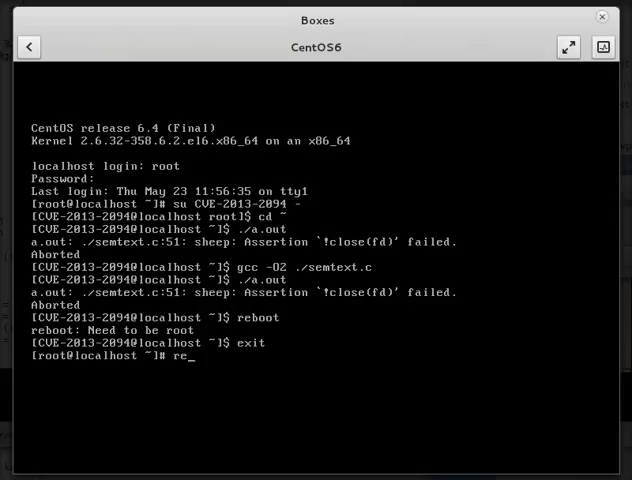
key("Return")
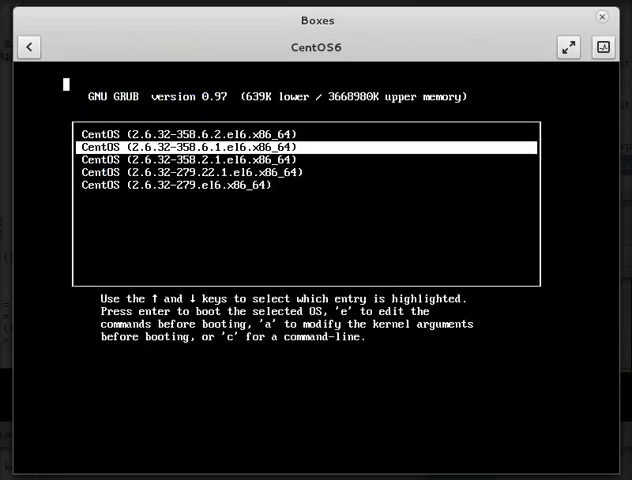
Step: Boot the older 2.6.32-358.6.1 kernel from the GRUB menu
key("Return")
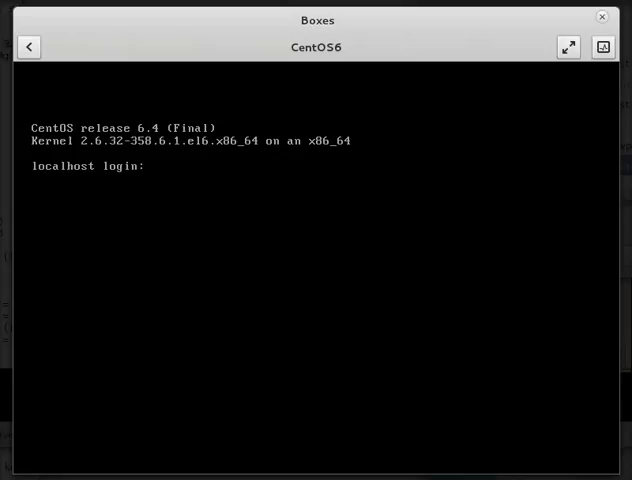
Step: Log in as root on 358.6.1, get a root shell via ./a.out and whoami, then init 0
type("root")
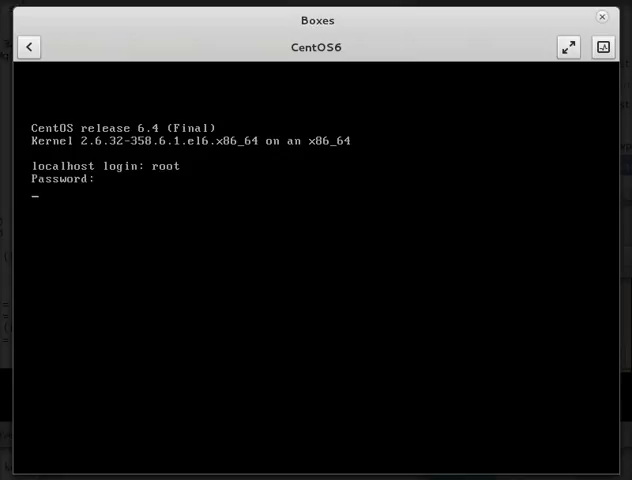
key("Return")
type("whoam")
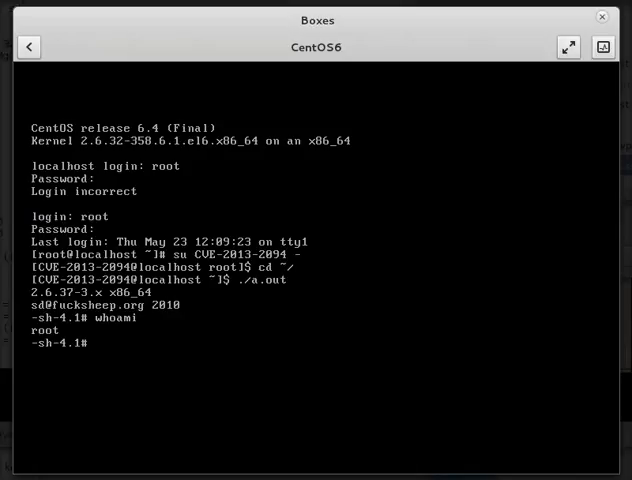
type("init 0")
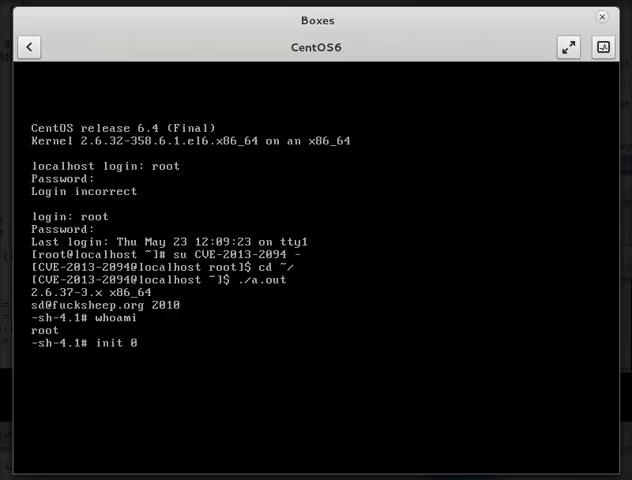